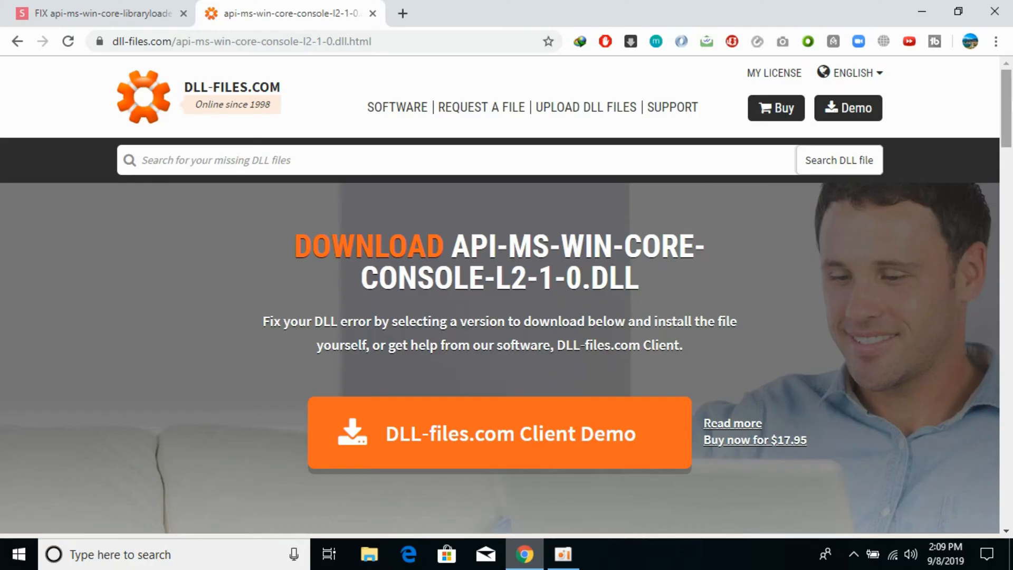
mouse_move(500, 433)
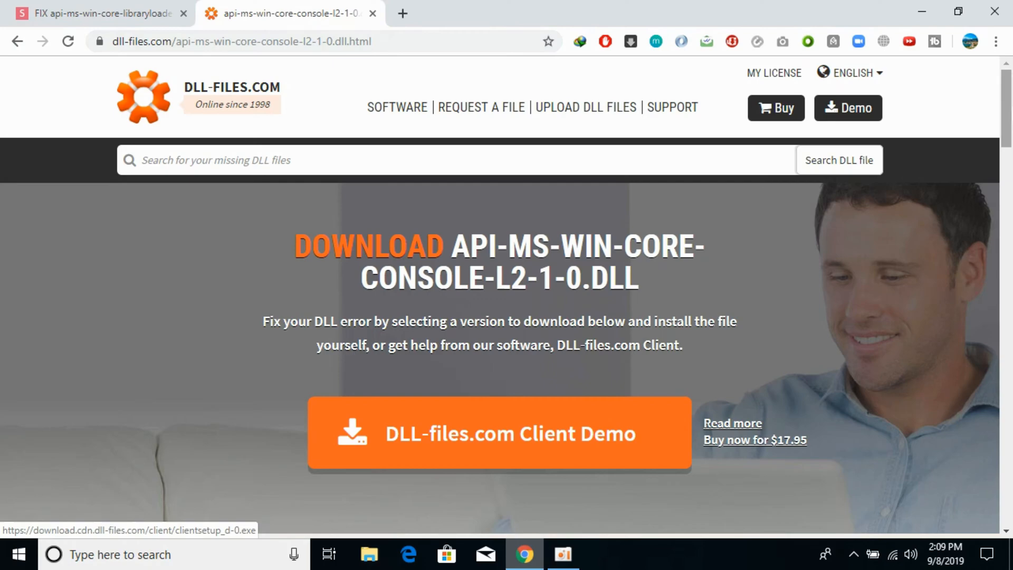
Download the 64-bit DLL zip from the versions table, then request the 32-bit 6.3.9600.16384 version
scroll(down, 3)
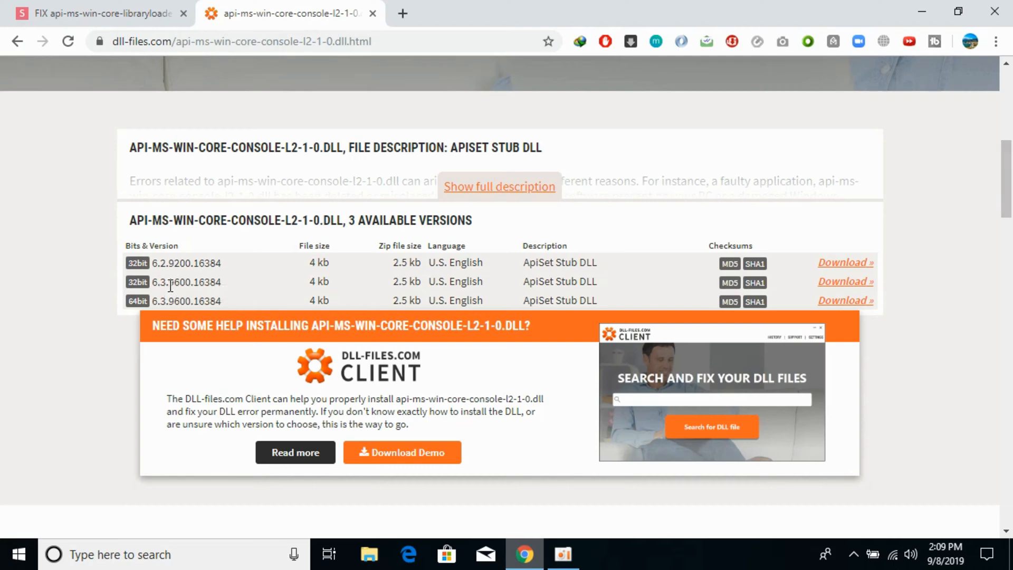
double_click(196, 283)
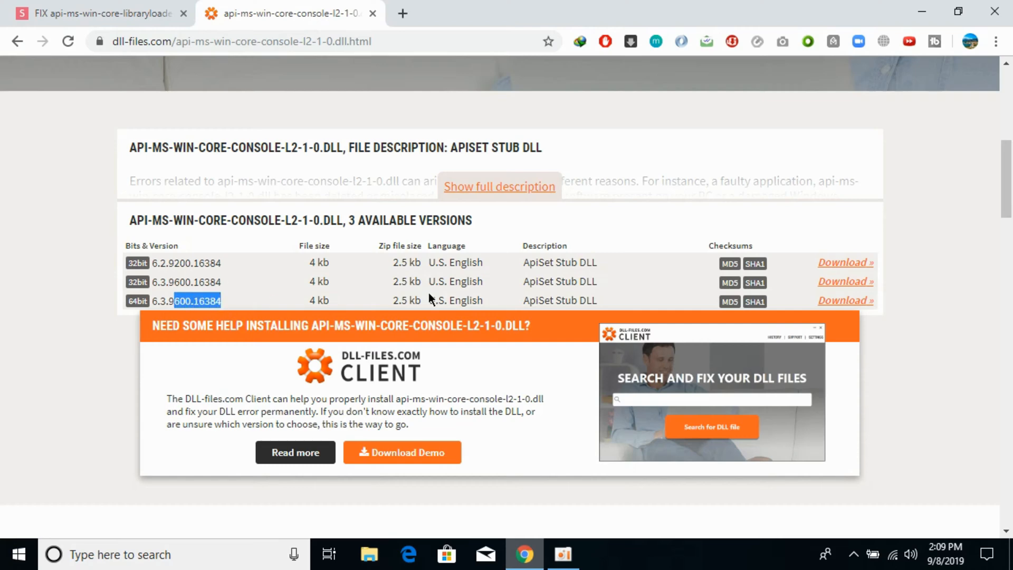
mouse_move(846, 280)
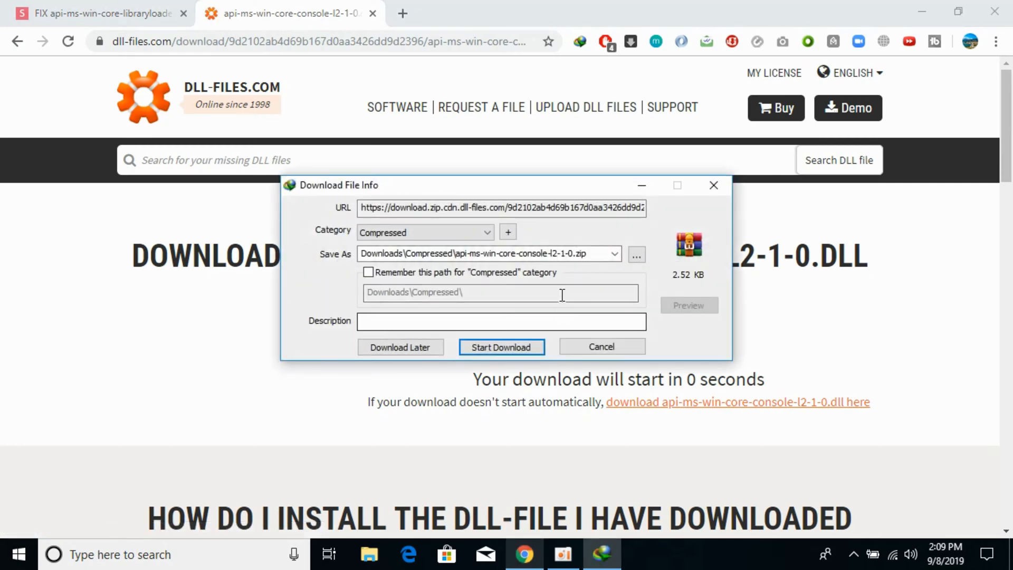
click(502, 347)
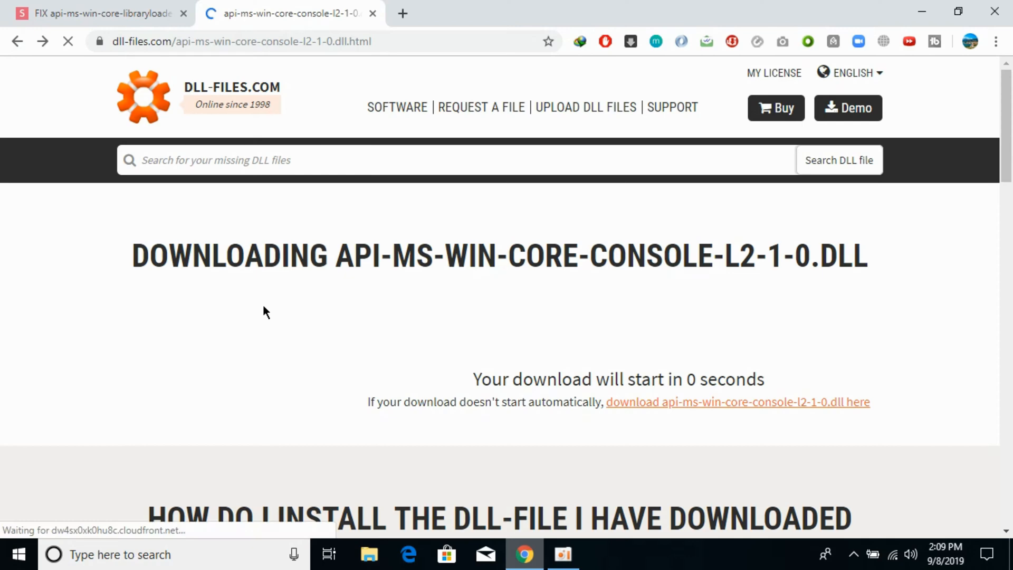
scroll(down, 3)
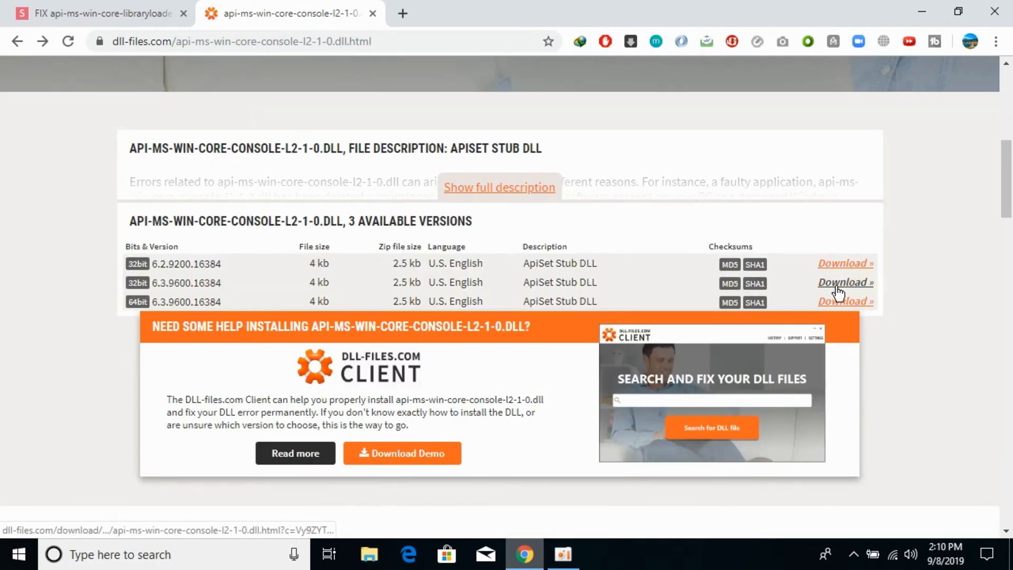
click(843, 283)
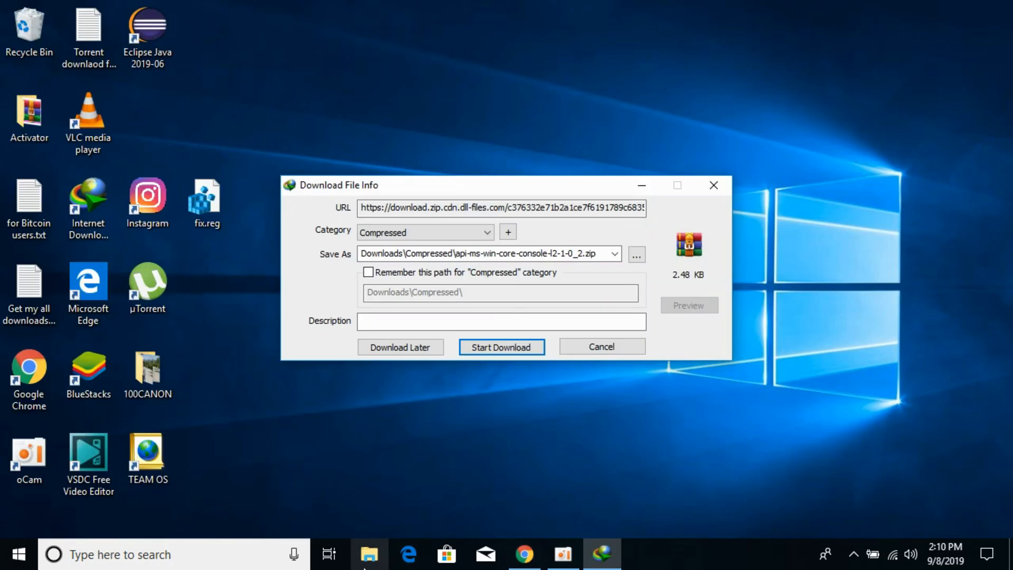
Start the second zip download, then check This PC's Properties to confirm a 64-bit system
click(369, 554)
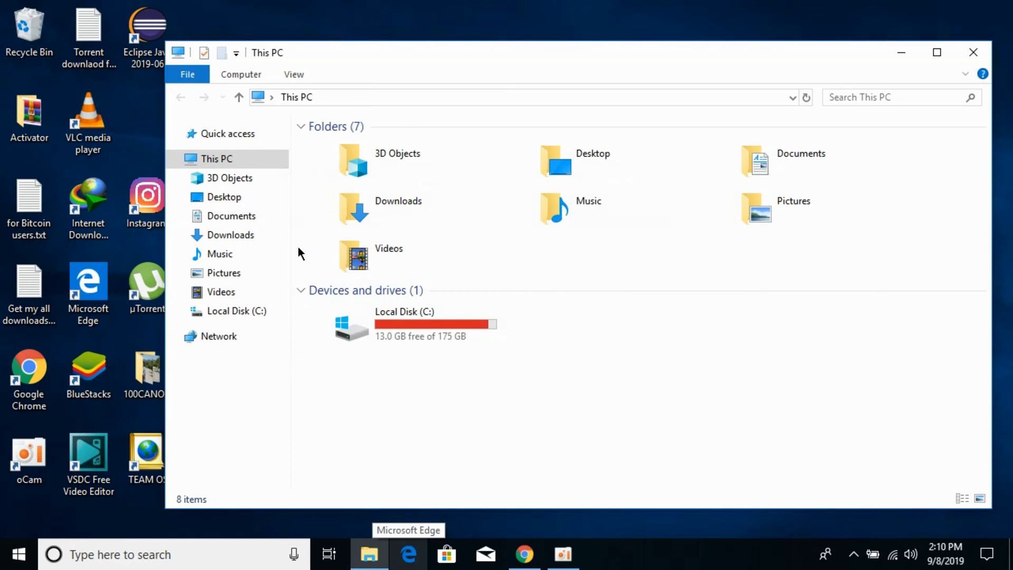
right_click(216, 158)
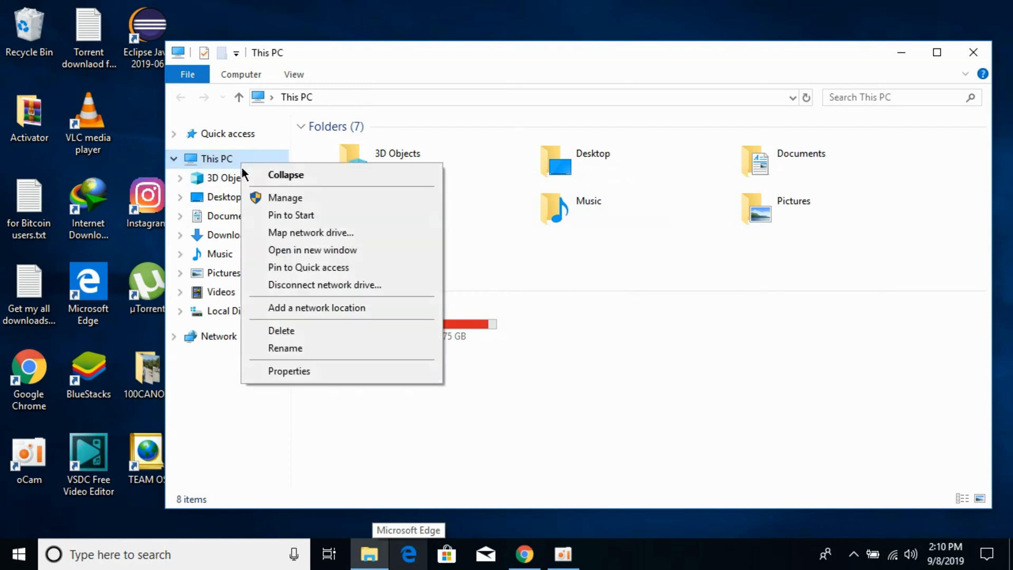
click(289, 370)
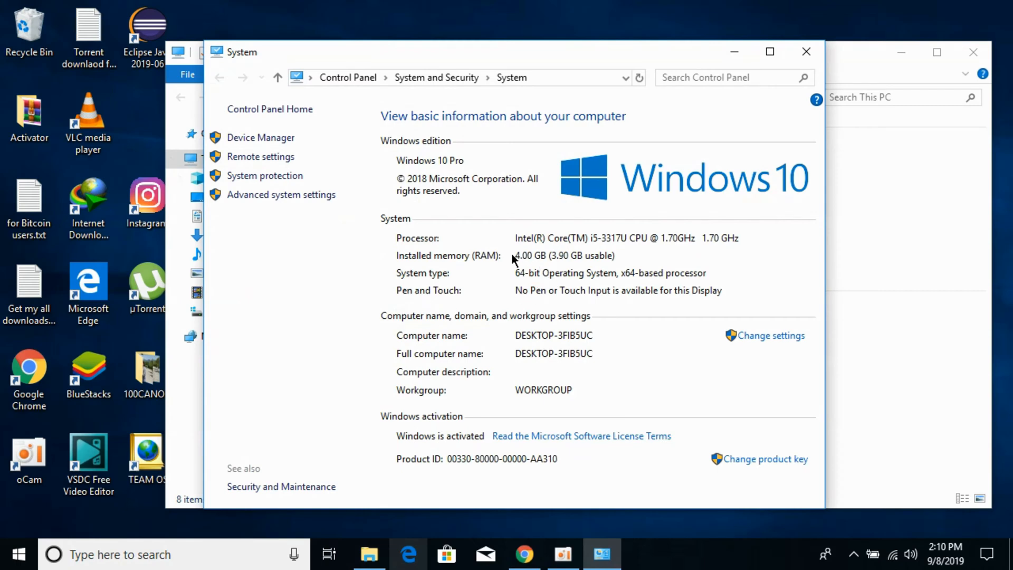
mouse_move(531, 256)
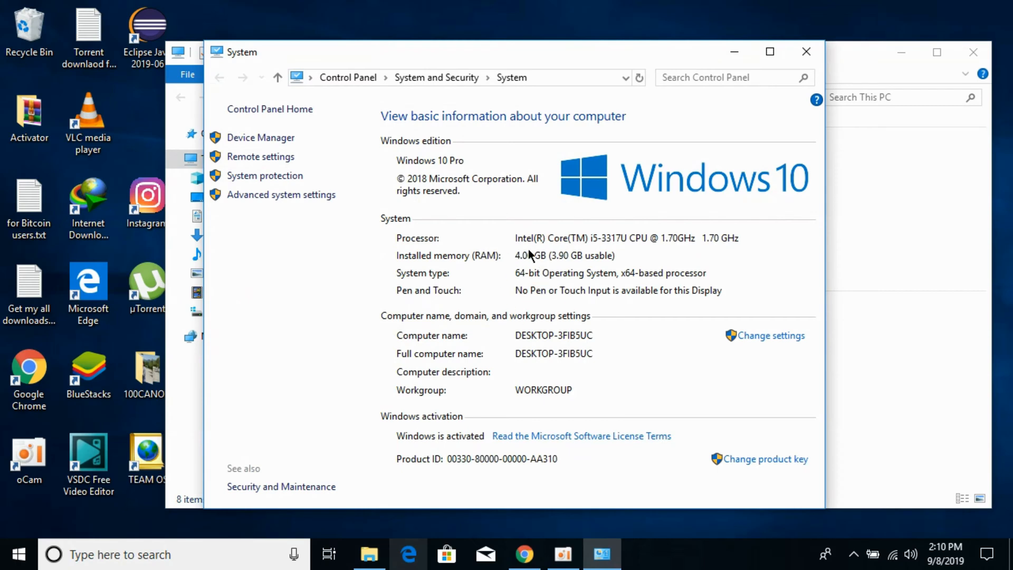
mouse_move(794, 78)
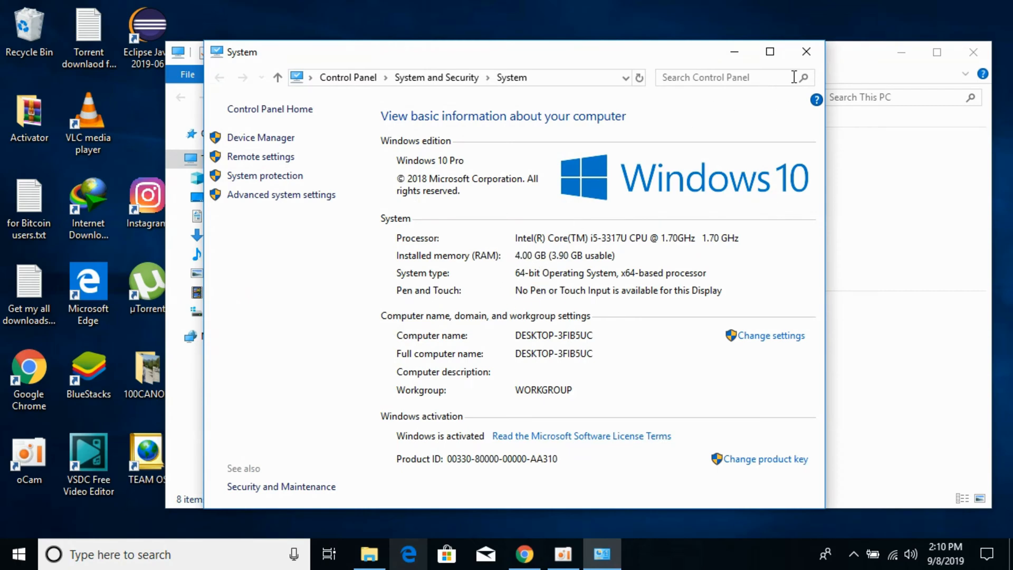
mouse_move(807, 52)
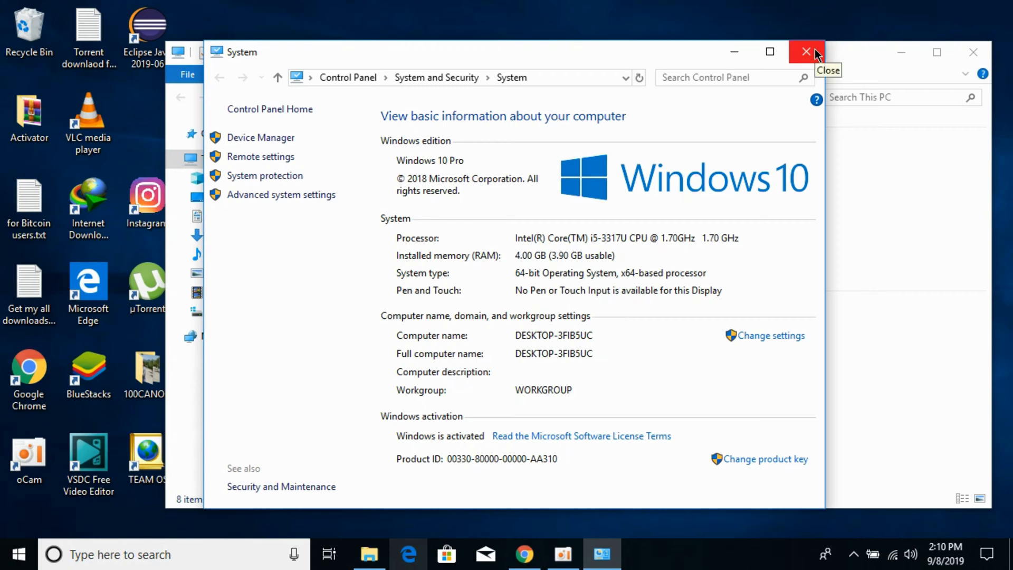
click(805, 51)
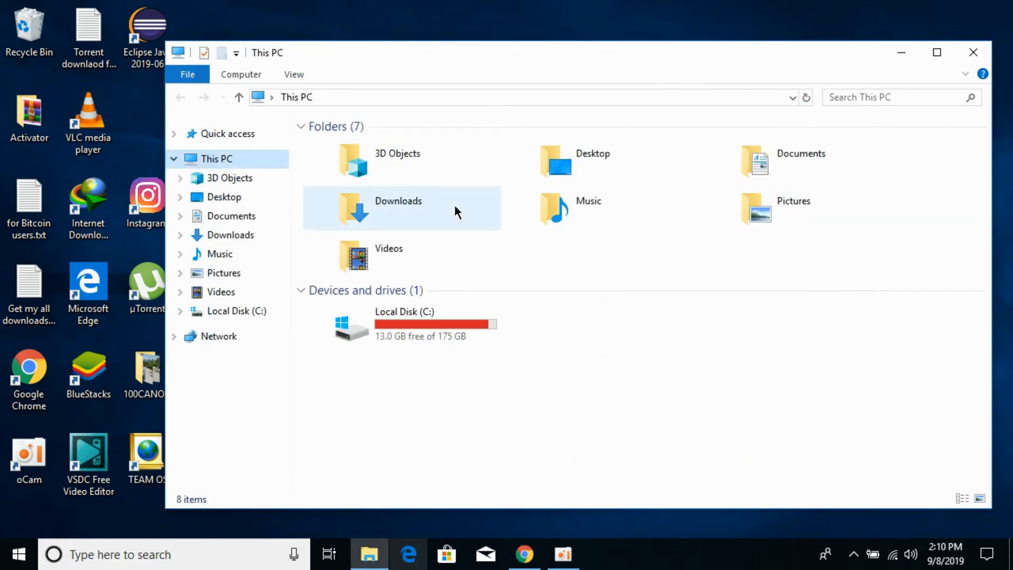
Navigate to Downloads › Compressed and select the first downloaded zip archive
double_click(398, 207)
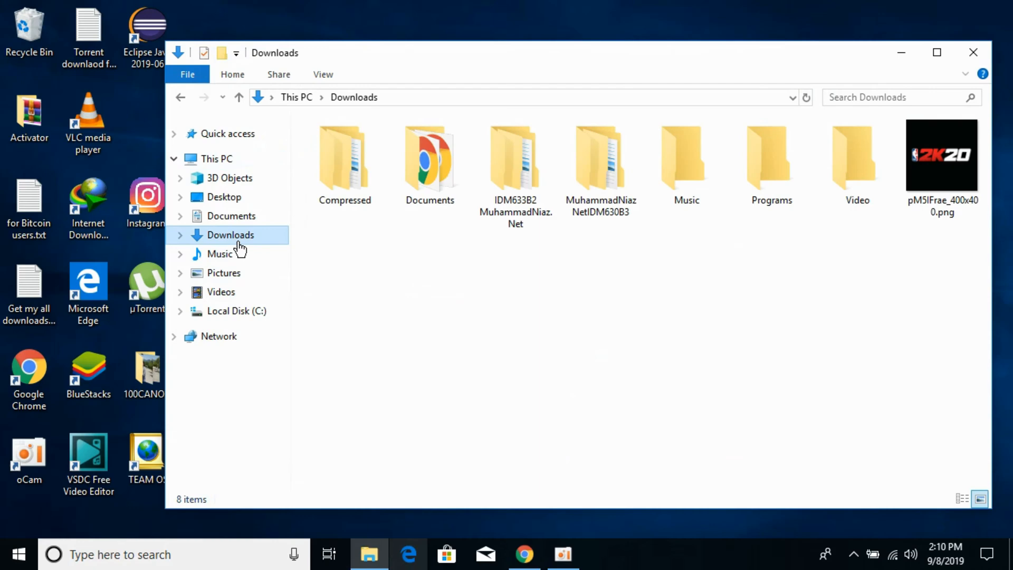
double_click(344, 155)
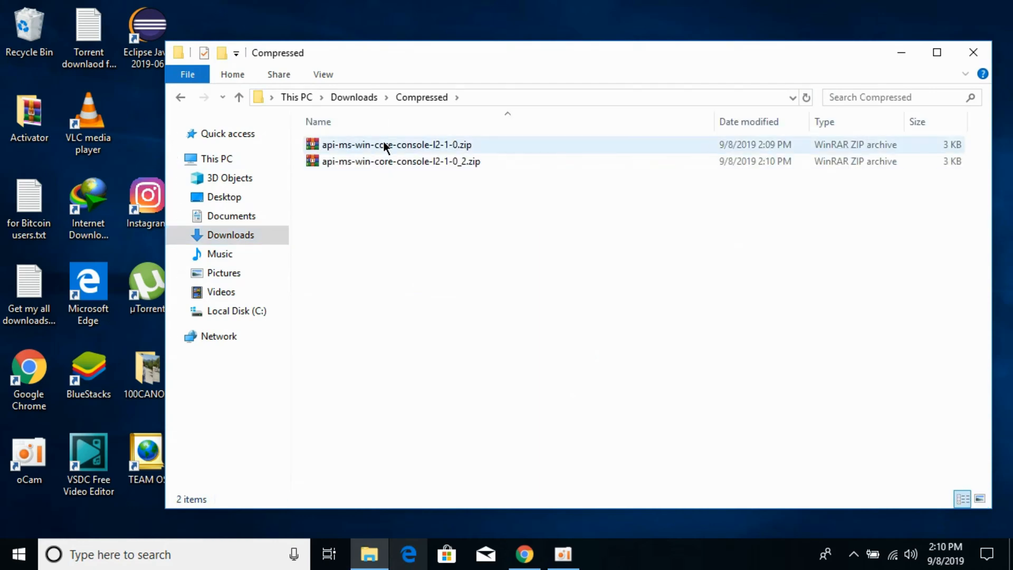
click(401, 160)
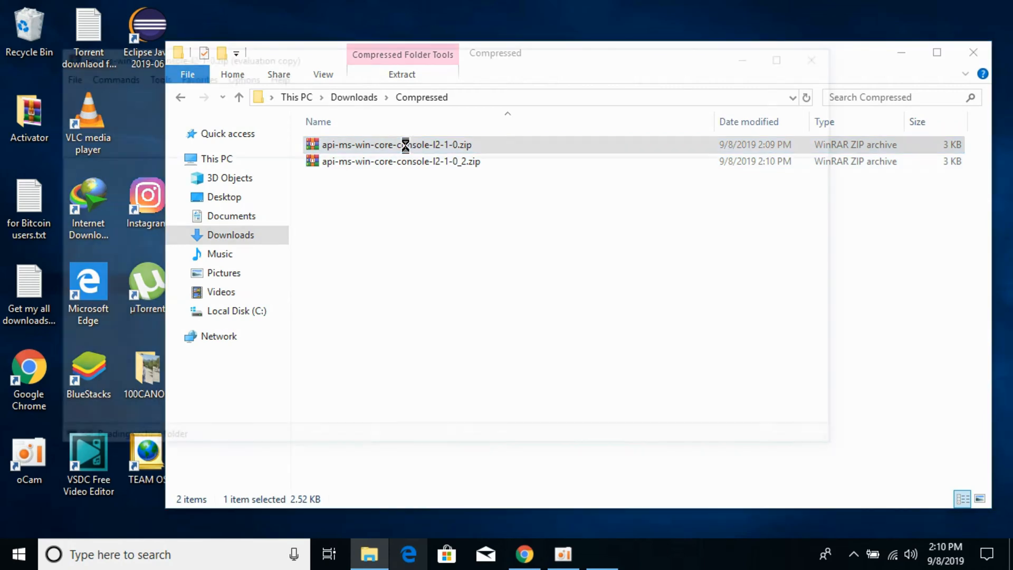
Extract the first api-ms-win-core-console zip into its own folder with WinRAR
double_click(396, 145)
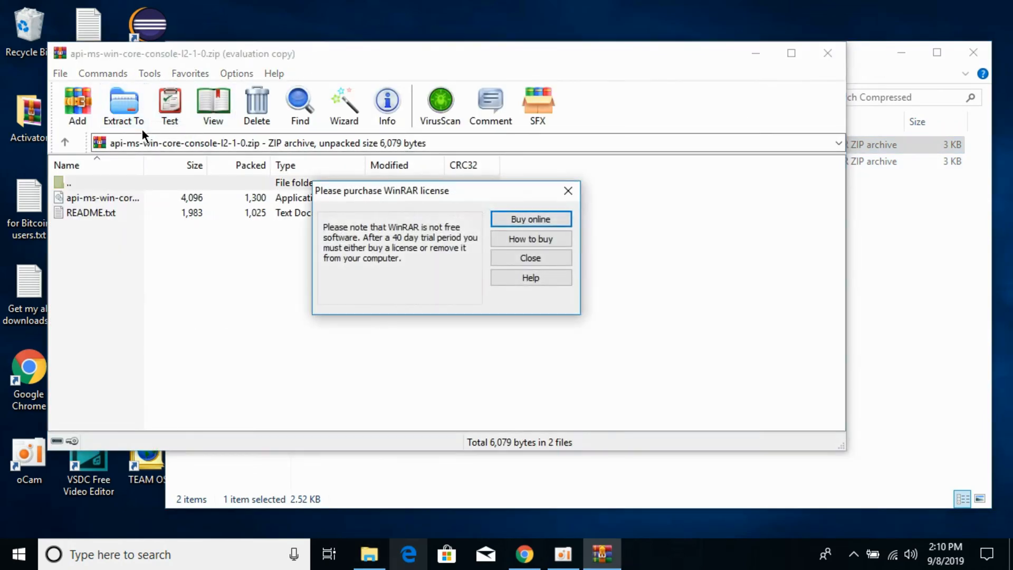
click(529, 258)
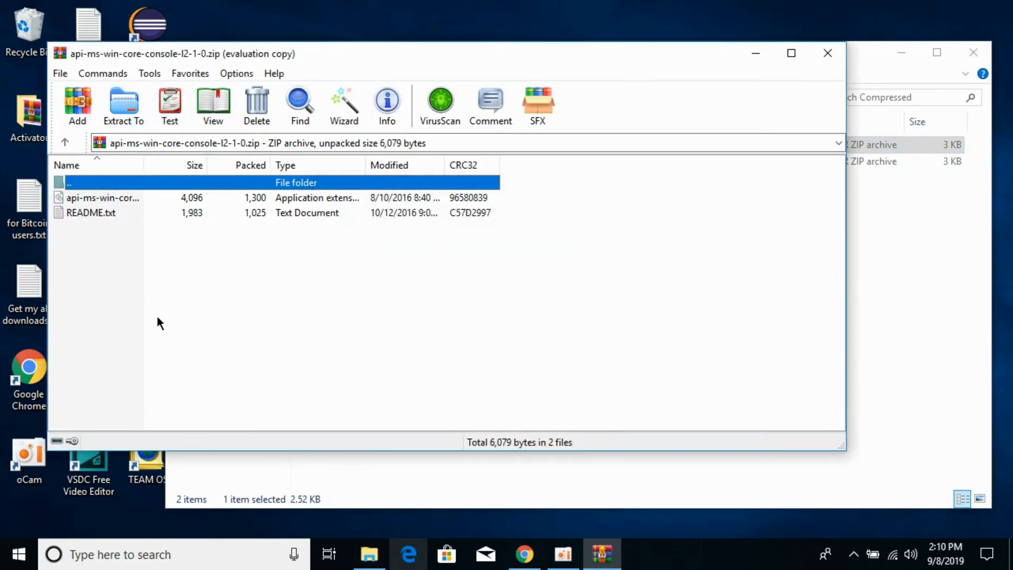
click(124, 104)
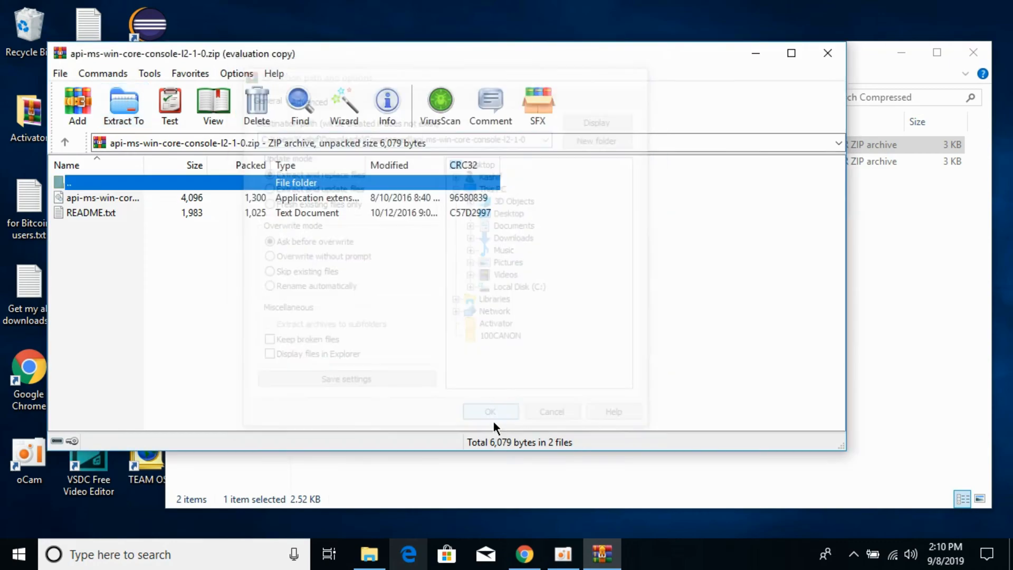
click(490, 412)
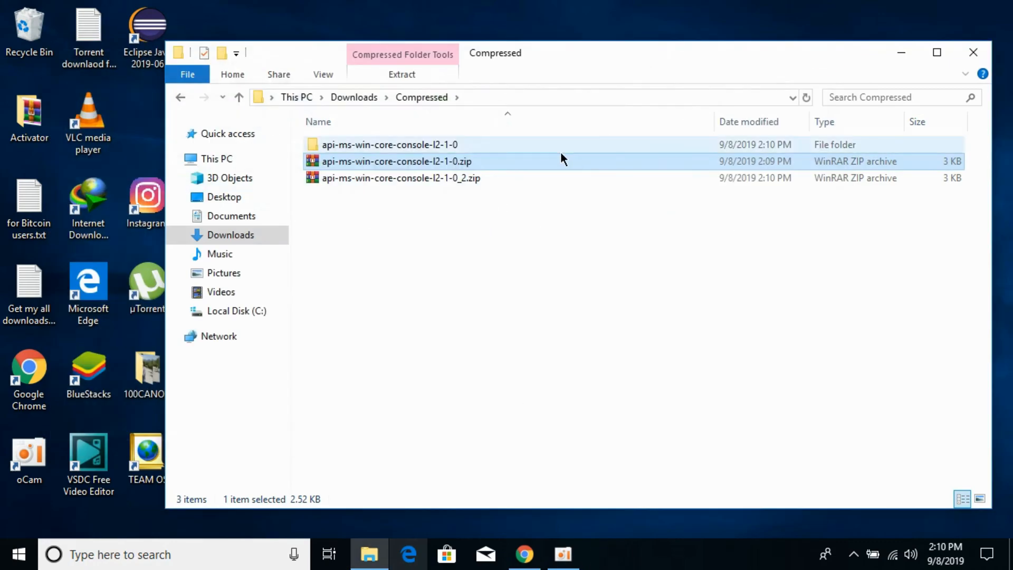
Extract the second zip the same way and enter the api-ms-win-core-console-l2-1-0 folder
double_click(401, 177)
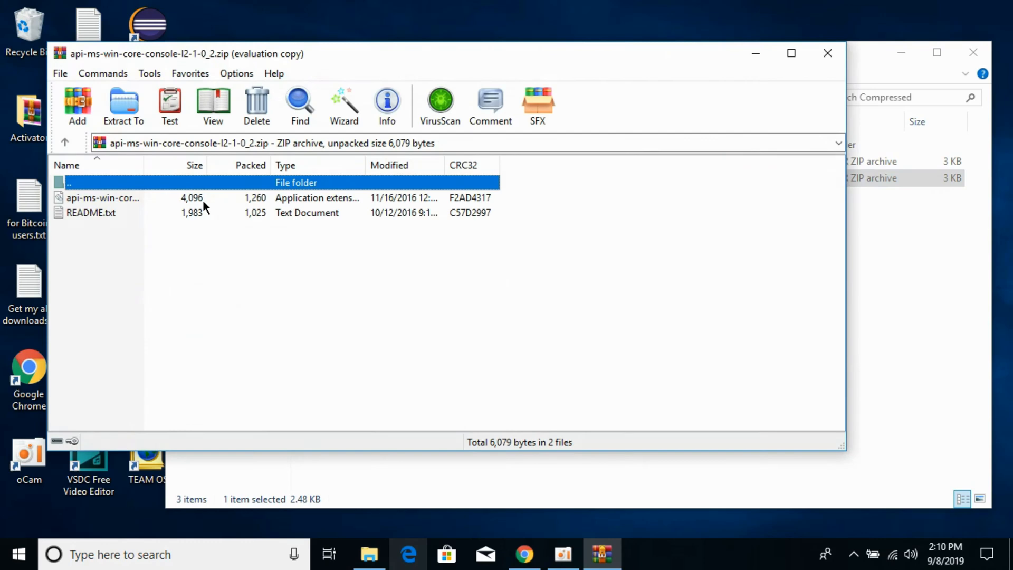
click(122, 105)
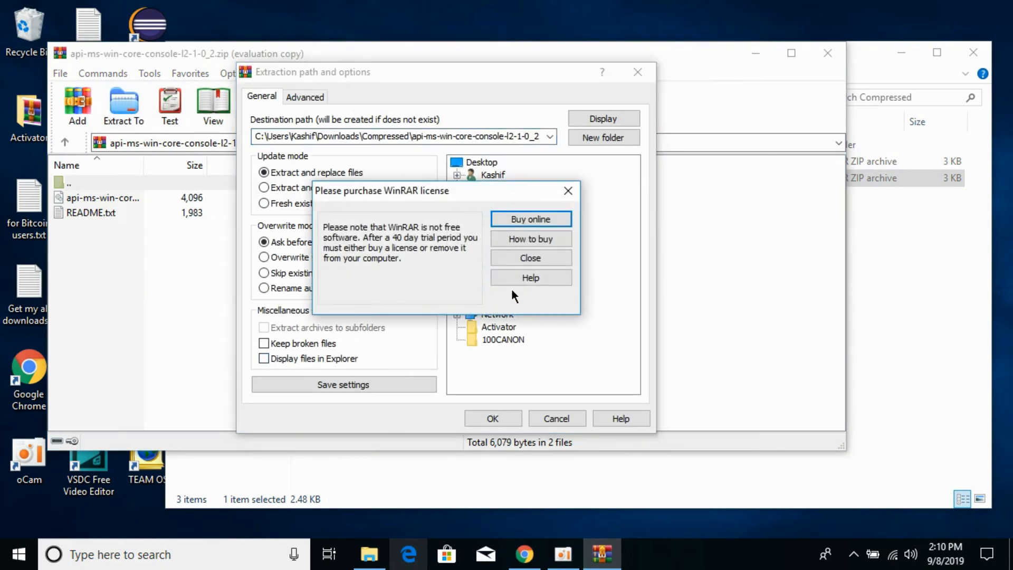
click(529, 258)
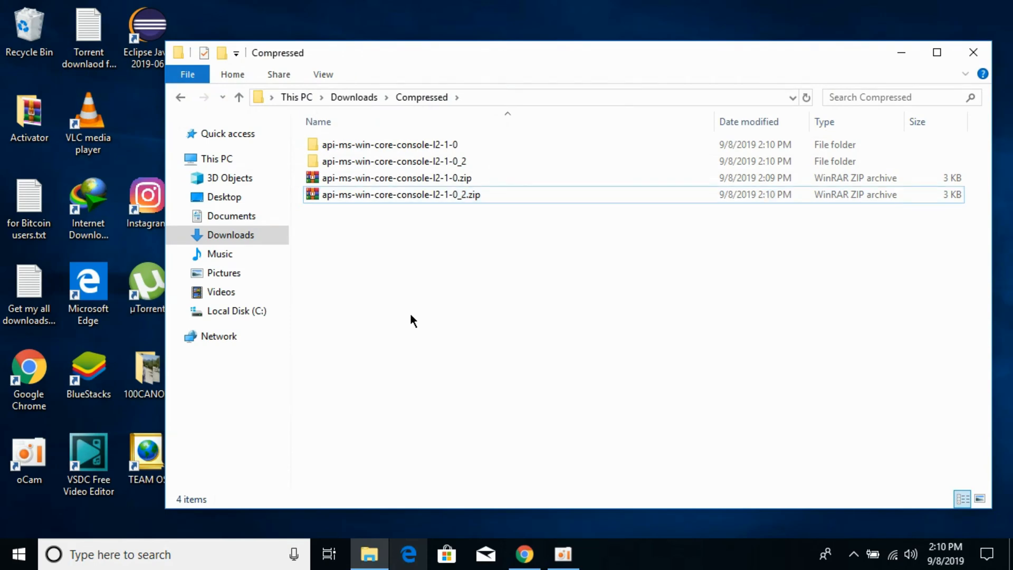
double_click(390, 145)
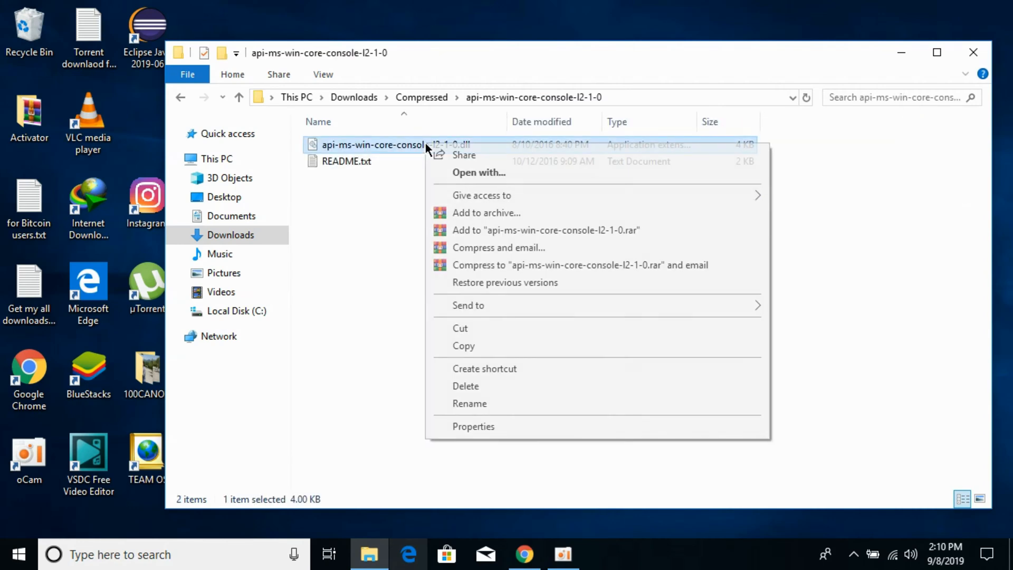
Copy the DLL and paste it into C:\Windows\System32, granting administrator permission
click(427, 349)
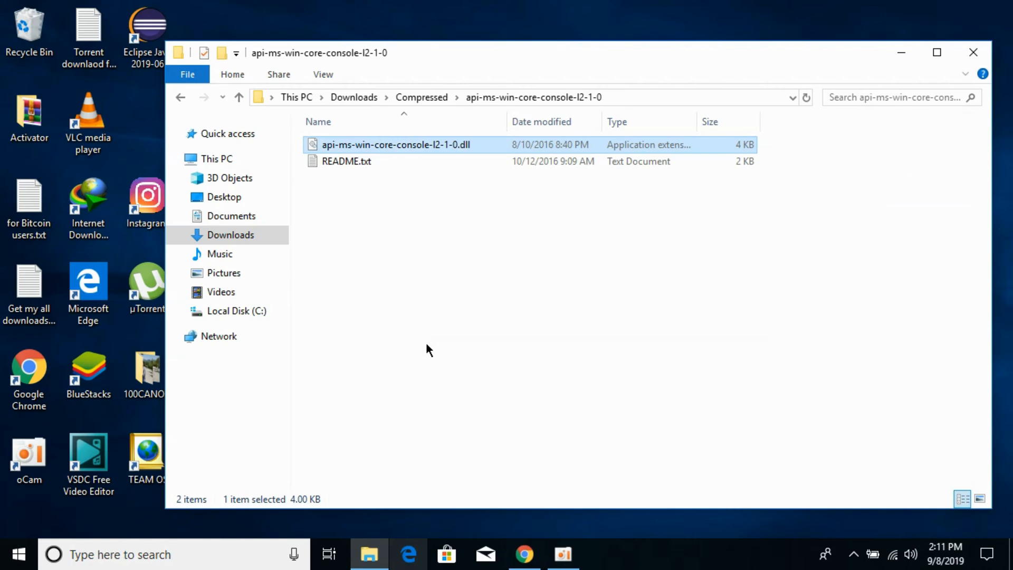
right_click(227, 310)
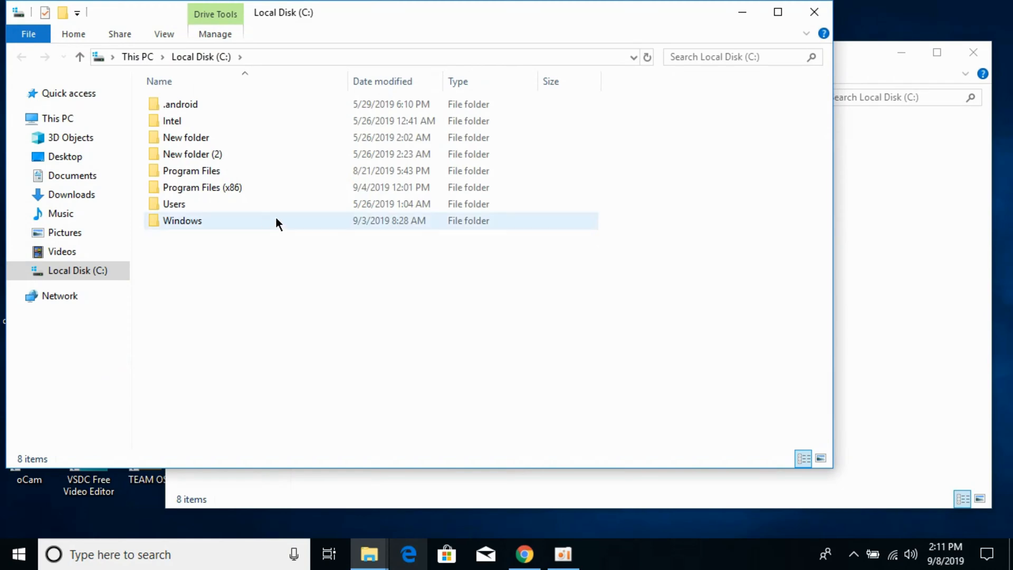
double_click(183, 221)
text(Panther)
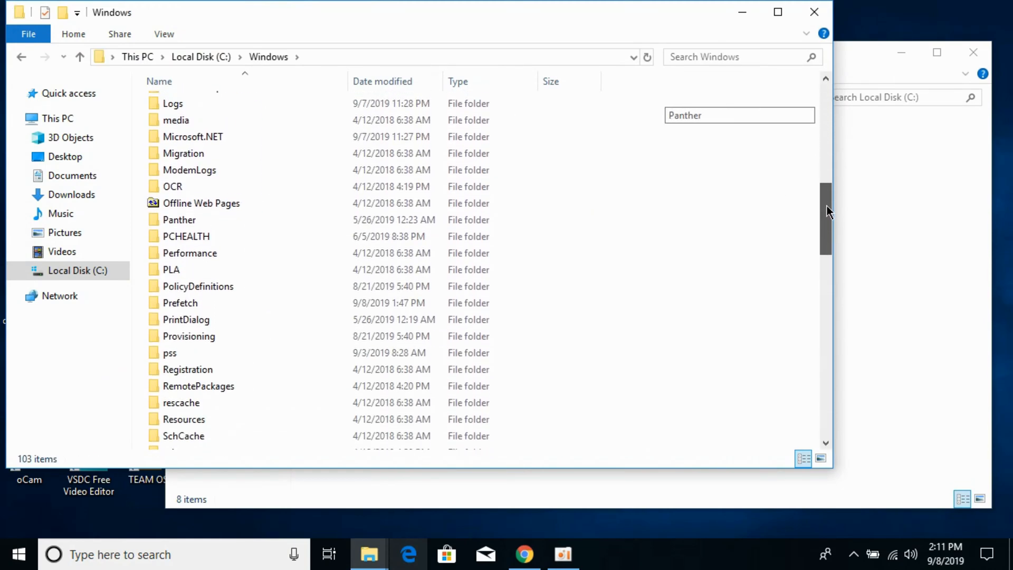
scroll(down, 3)
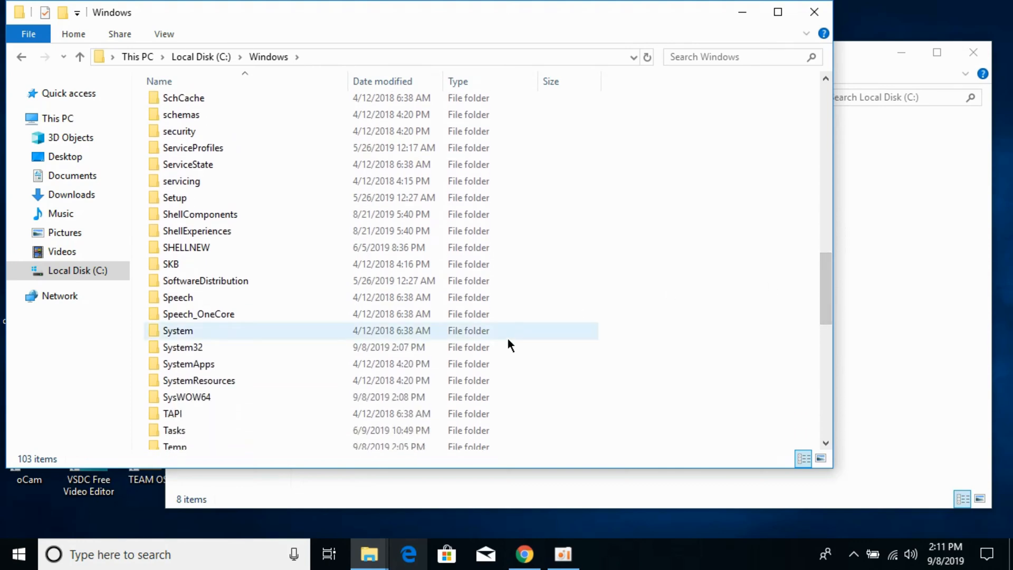
double_click(183, 347)
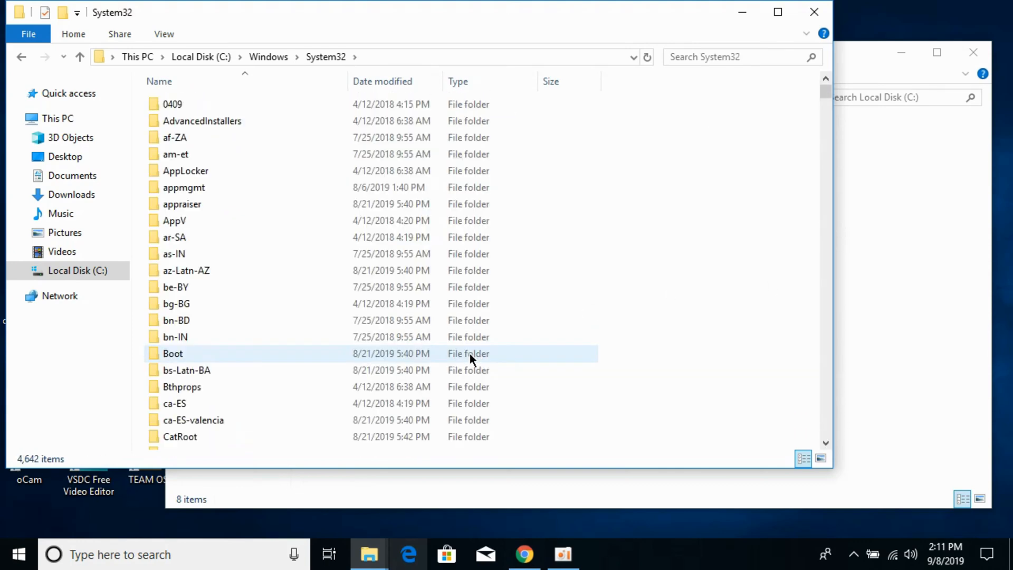
click(669, 206)
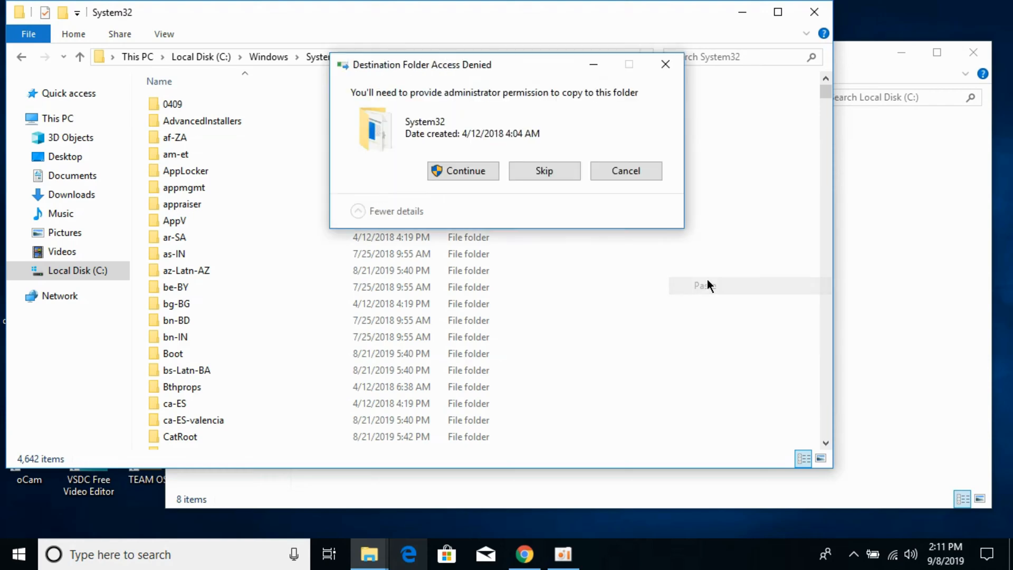
click(462, 171)
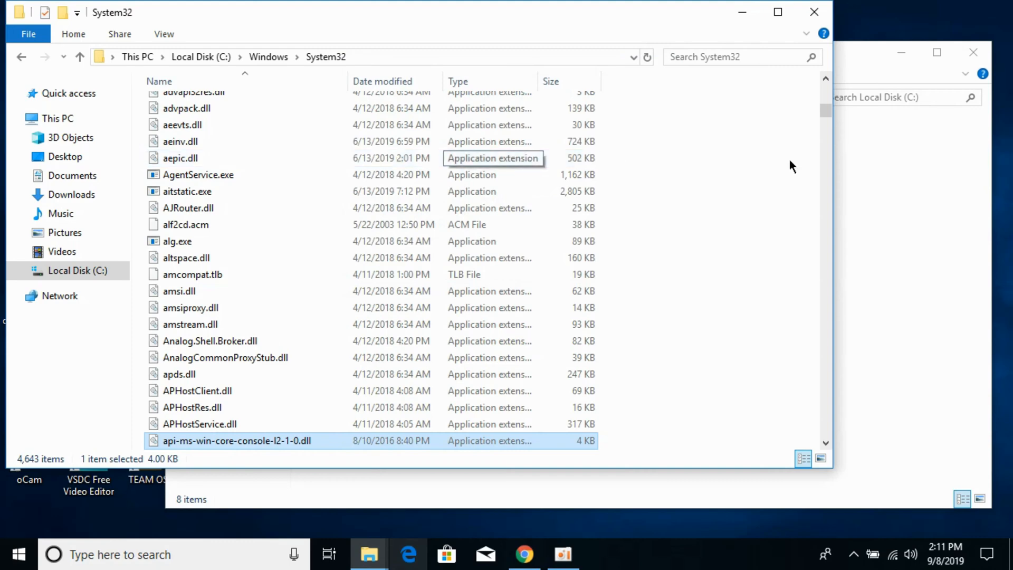
mouse_move(904, 189)
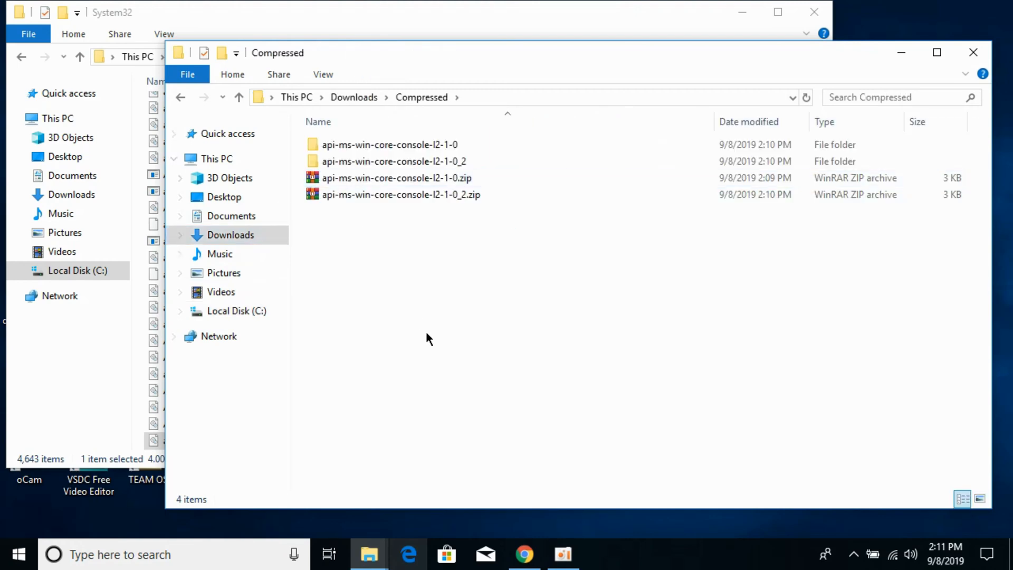
Paste the DLL into C:\Windows\SysWOW64 as well, granting administrator permission
click(389, 144)
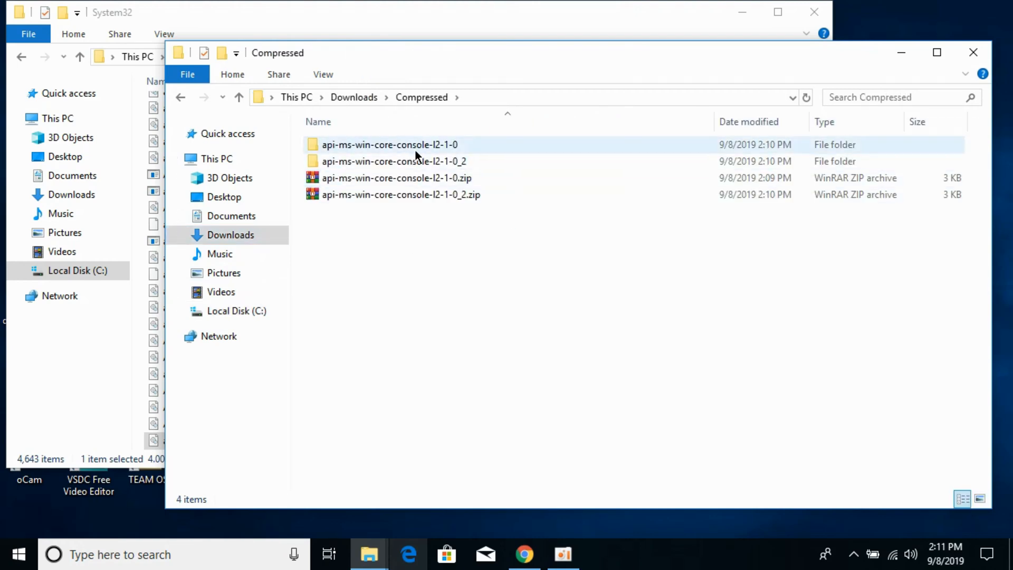
double_click(390, 145)
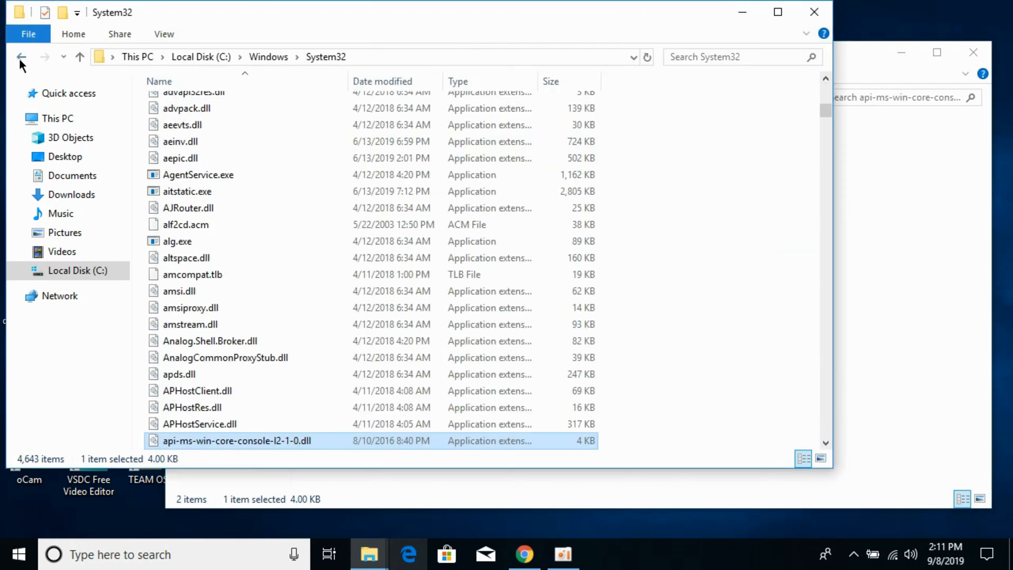
click(21, 57)
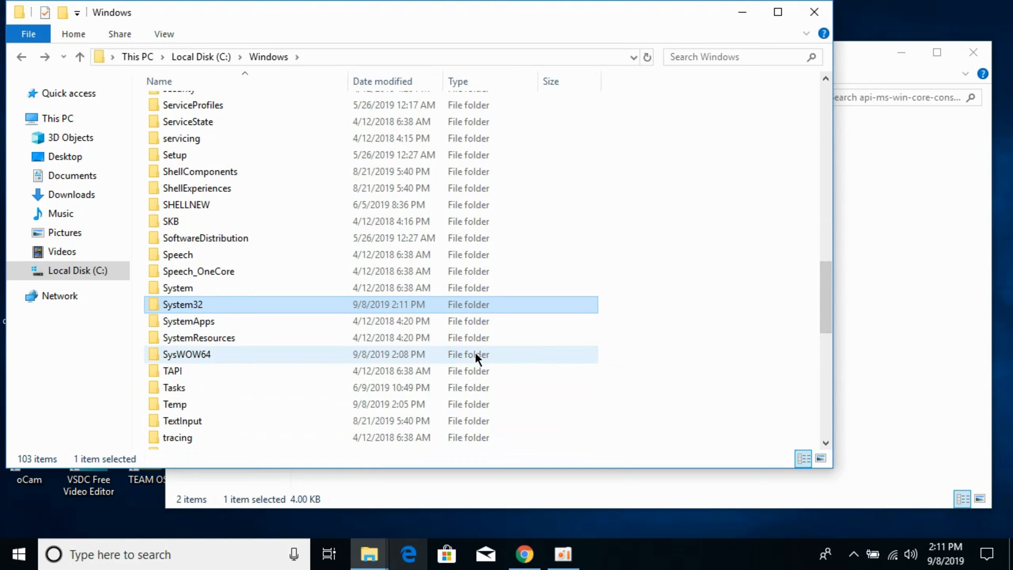
double_click(187, 354)
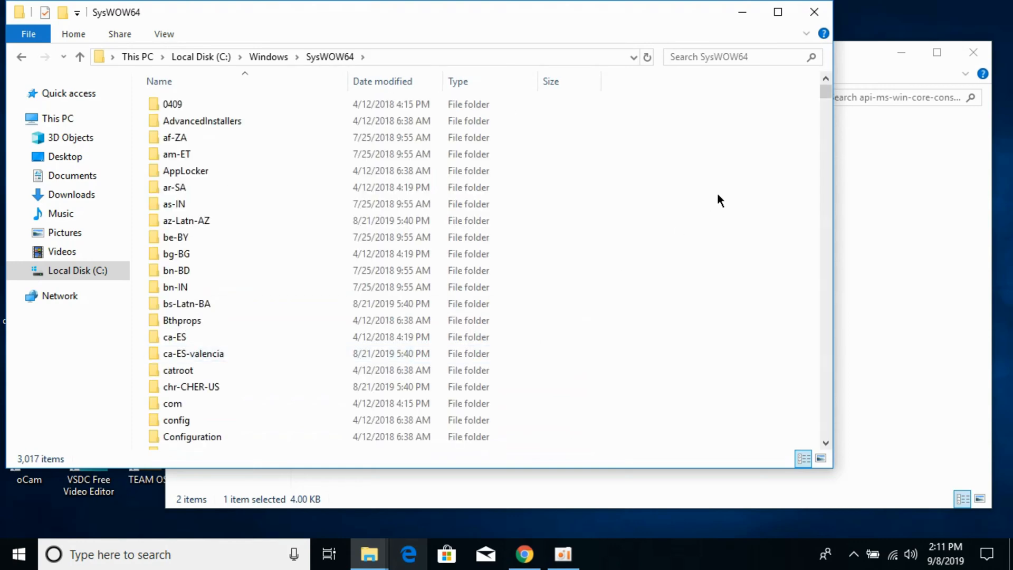
right_click(721, 201)
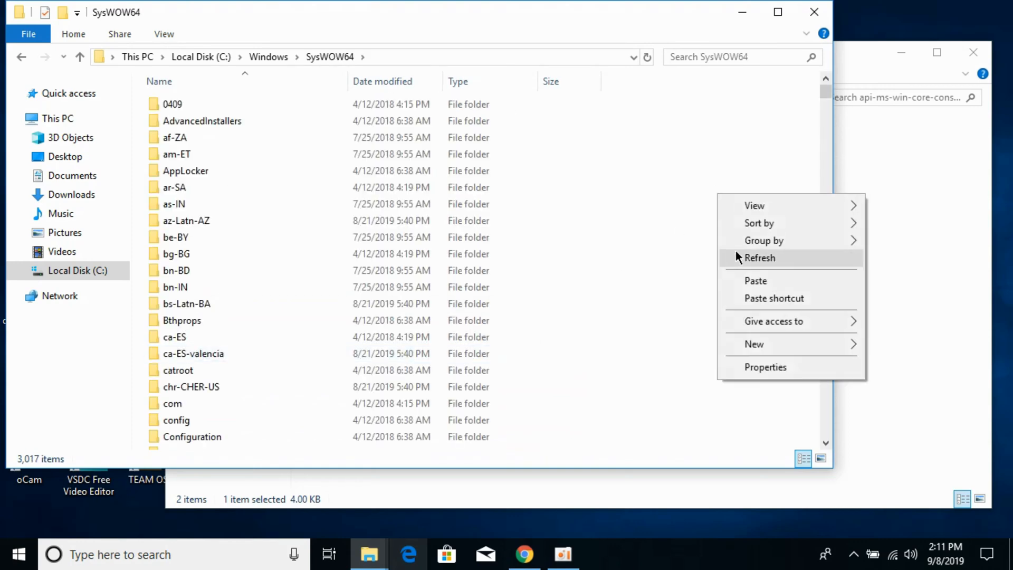
click(756, 281)
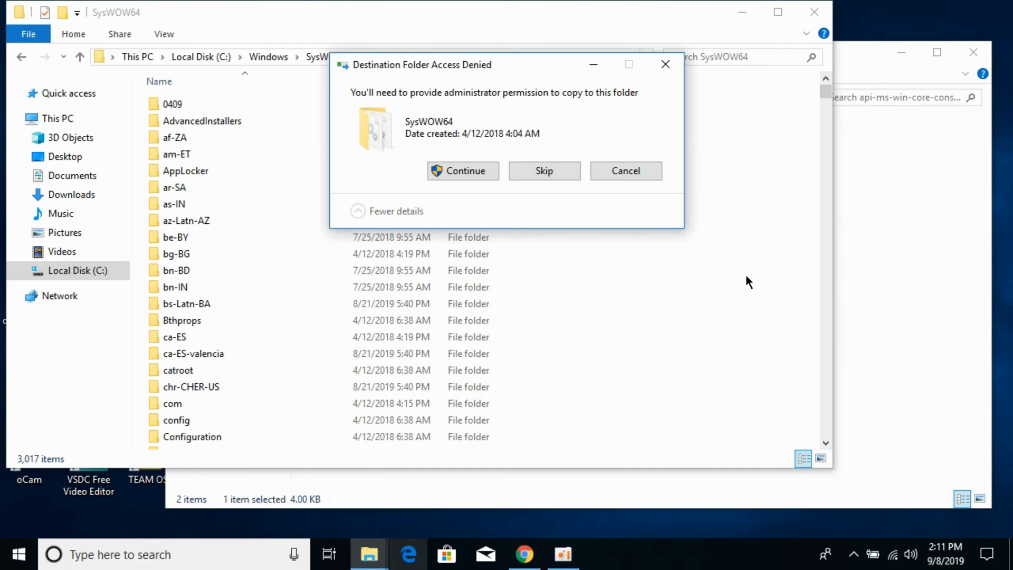
mouse_move(566, 234)
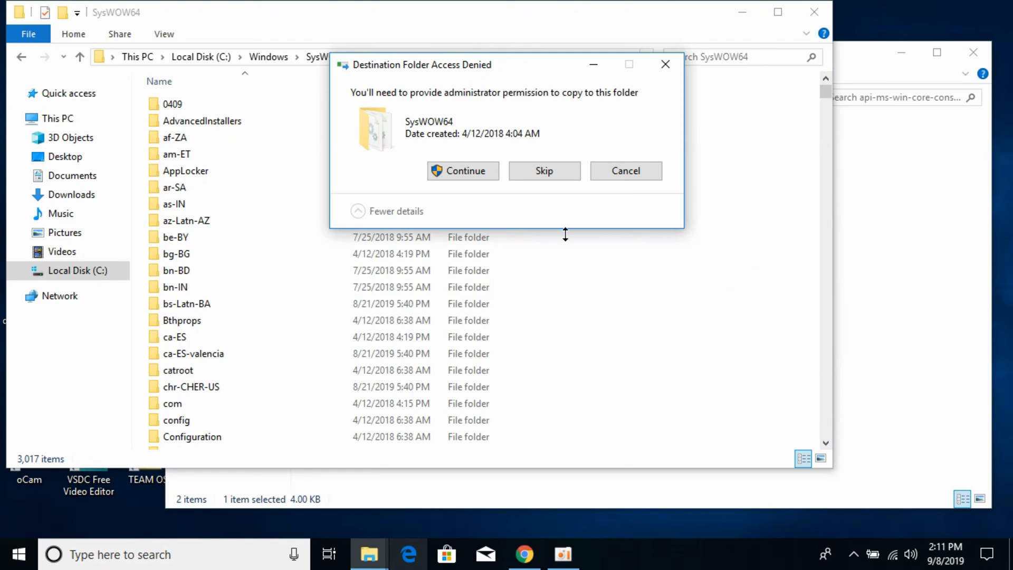
click(463, 171)
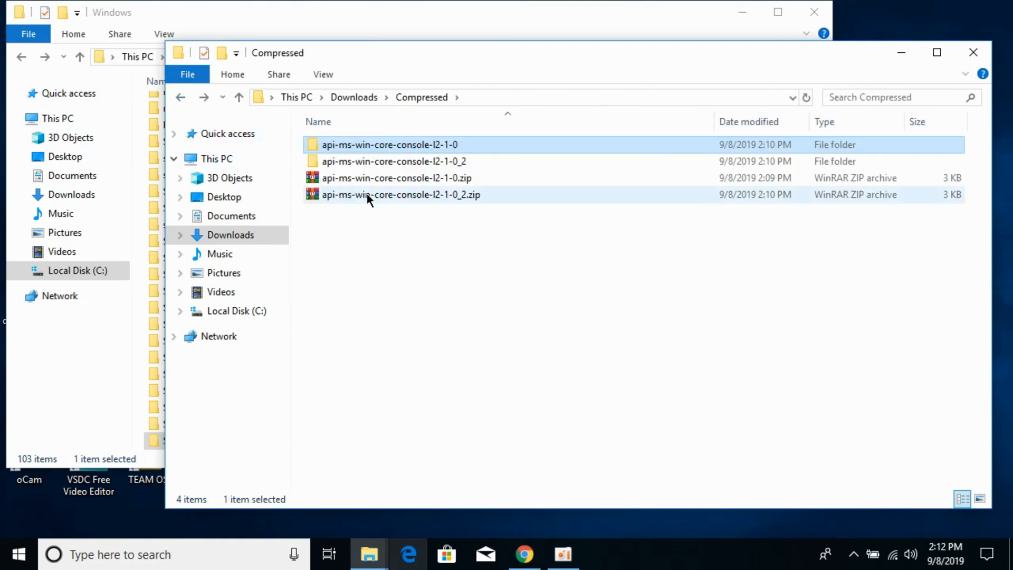
Copy the DLL from the _2 folder into System32, replacing the existing file with administrator permission
click(394, 160)
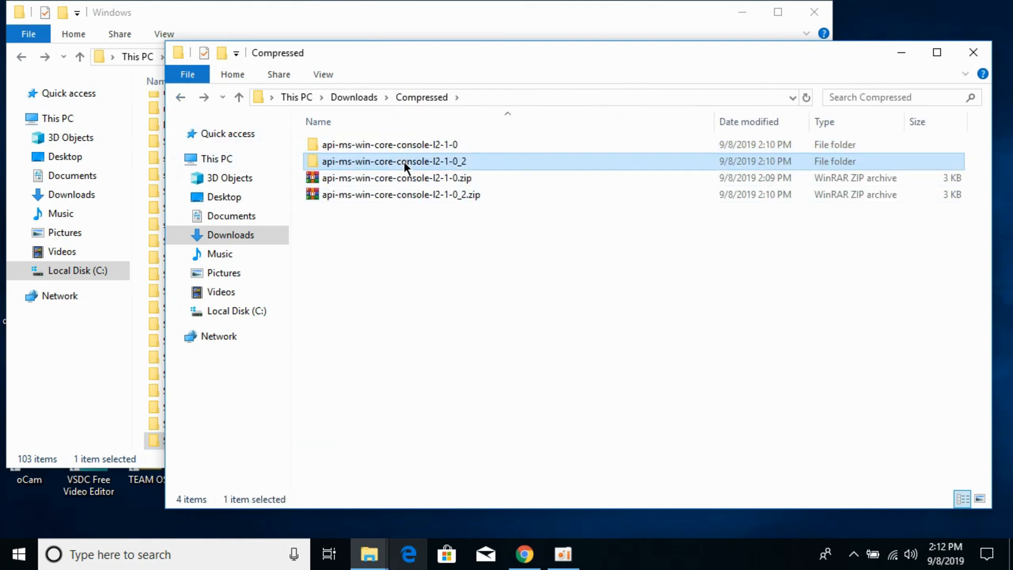
right_click(371, 144)
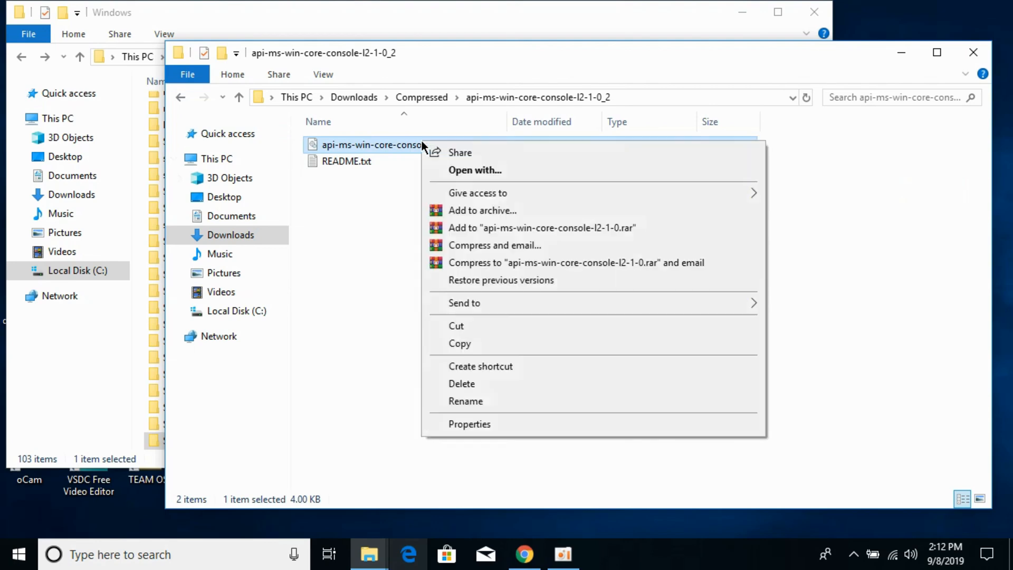
click(323, 8)
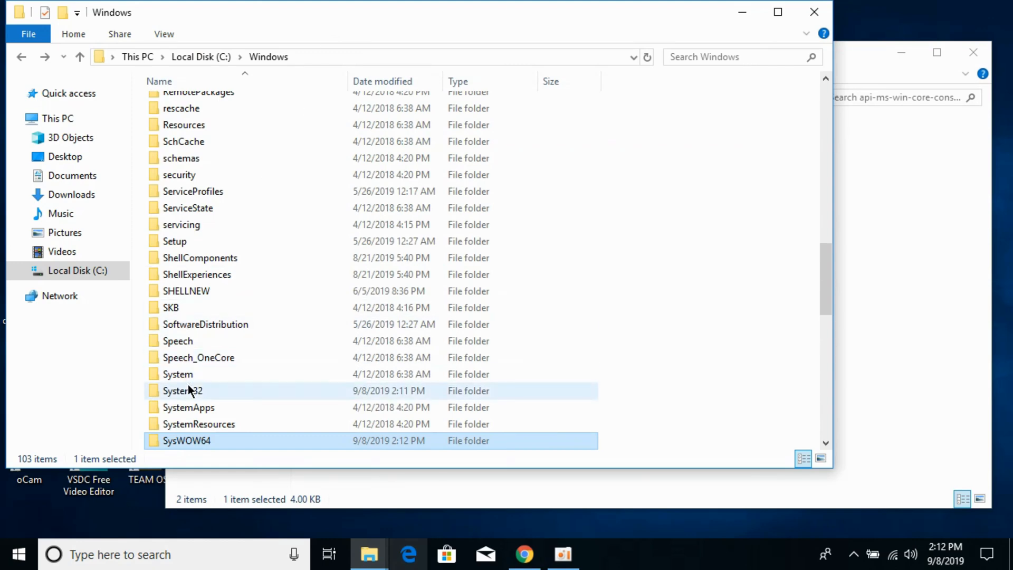
double_click(183, 390)
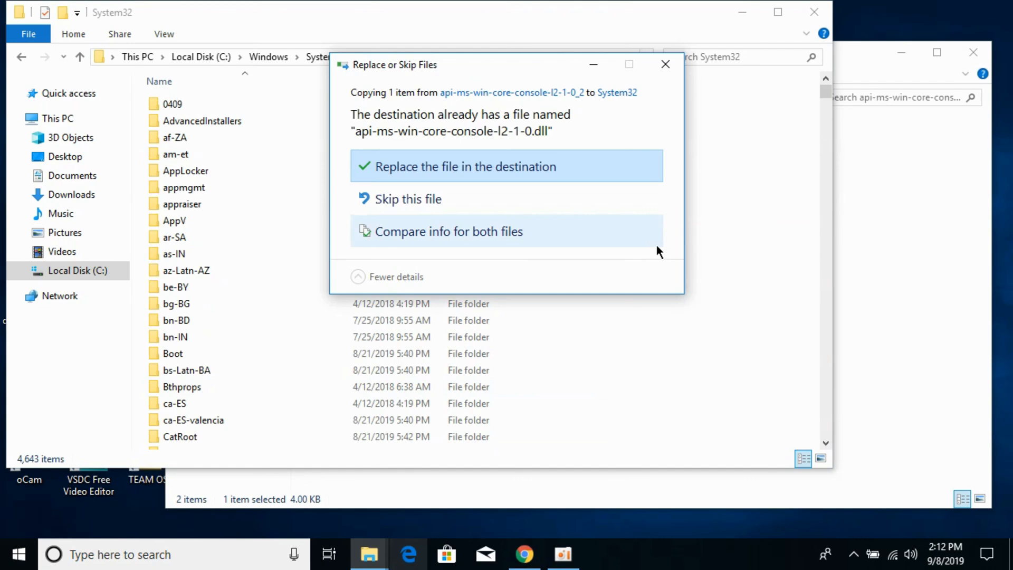
click(465, 165)
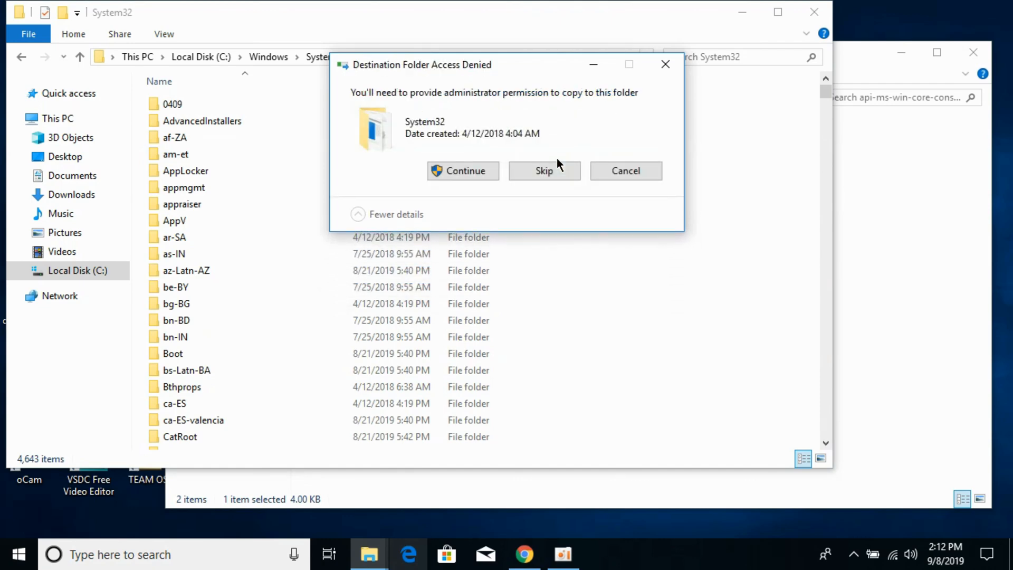
click(463, 171)
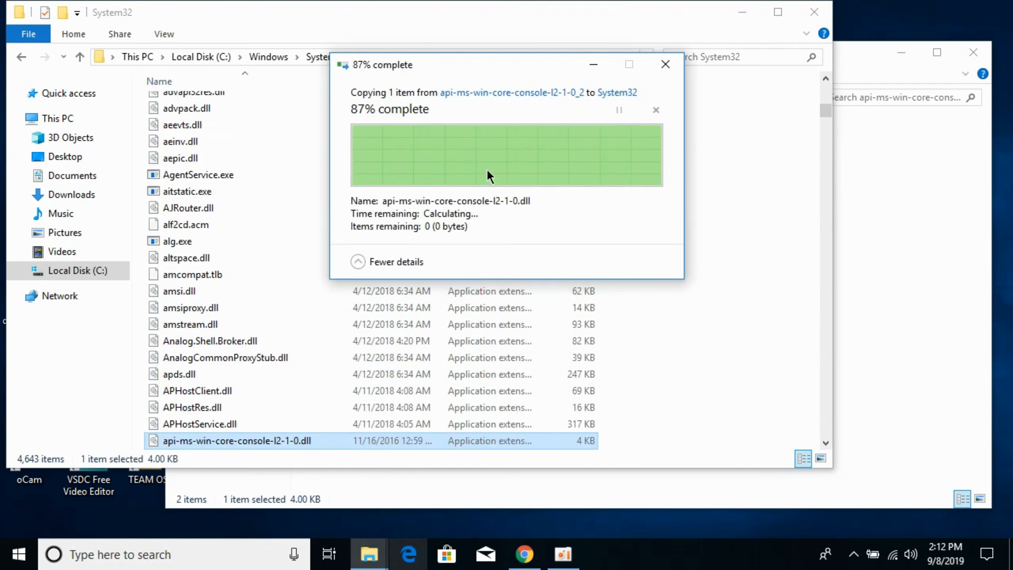